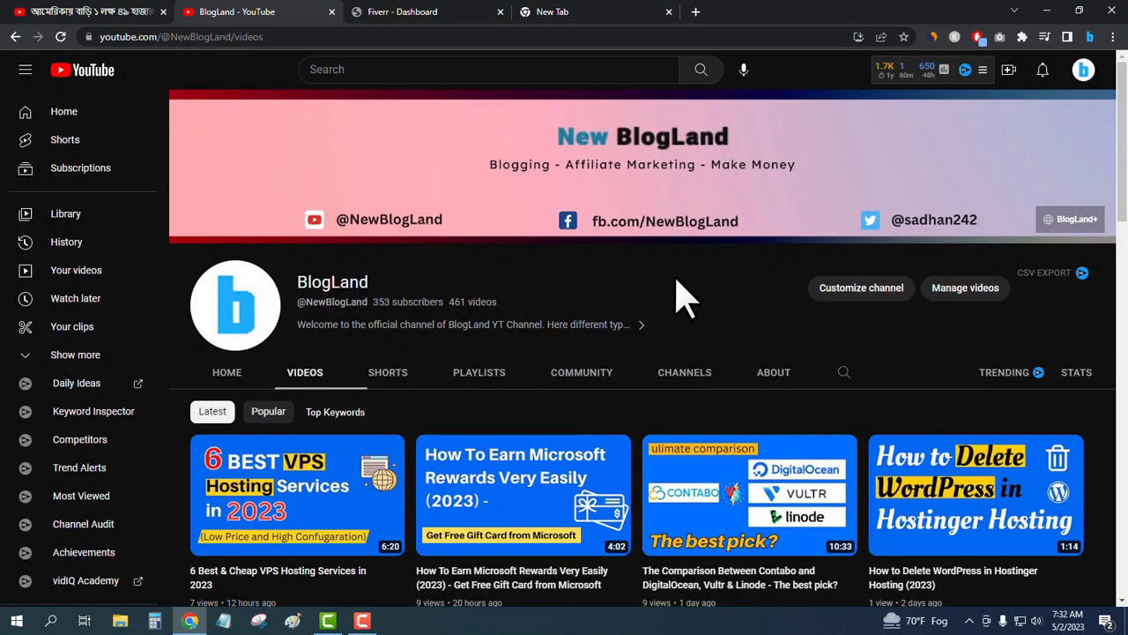
Step: Switch from the YouTube channel page to the Fiverr Affiliates dashboard
{"action": "left_click", "coordinate": [402, 10]}
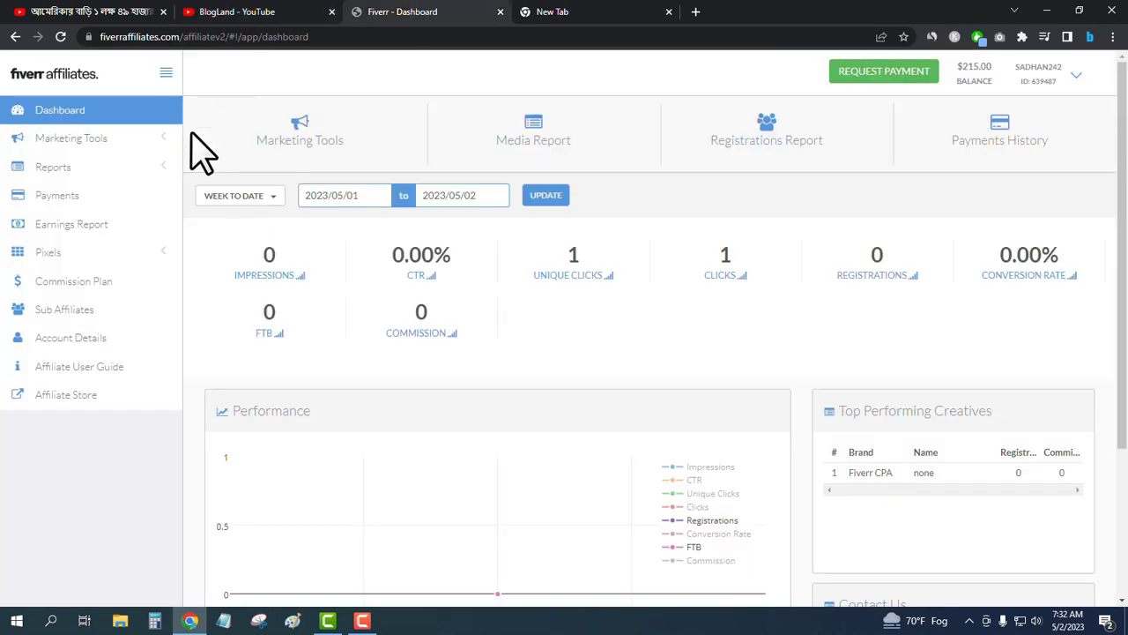
{"action": "mouse_move", "coordinate": [723, 388]}
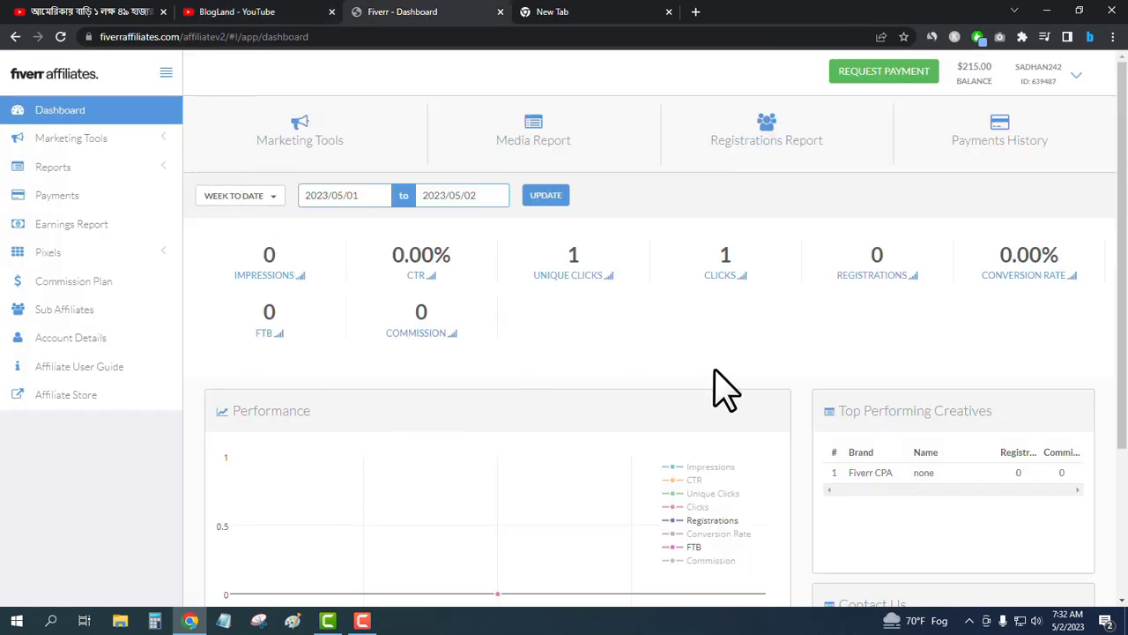
{"action": "mouse_move", "coordinate": [882, 357]}
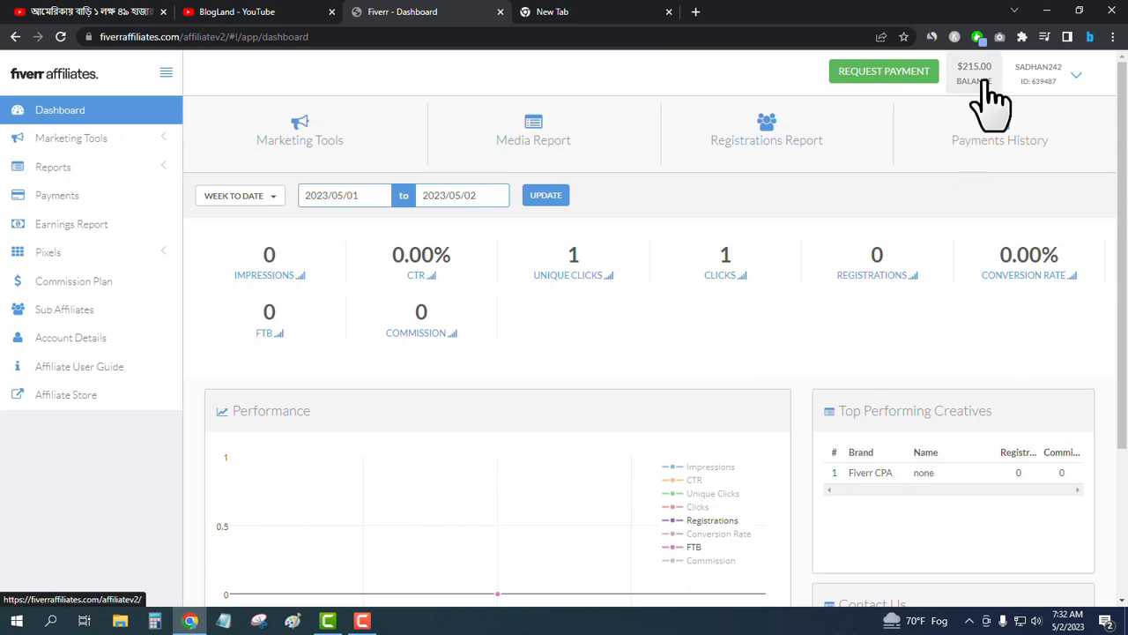
{"action": "left_click", "coordinate": [973, 72]}
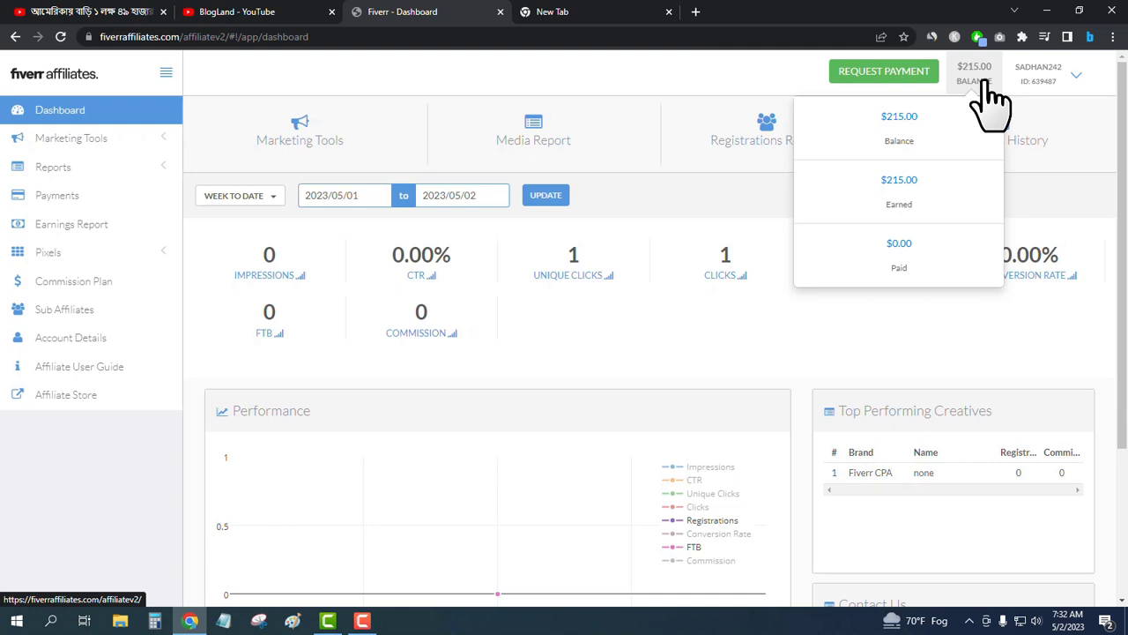
{"action": "mouse_move", "coordinate": [732, 92]}
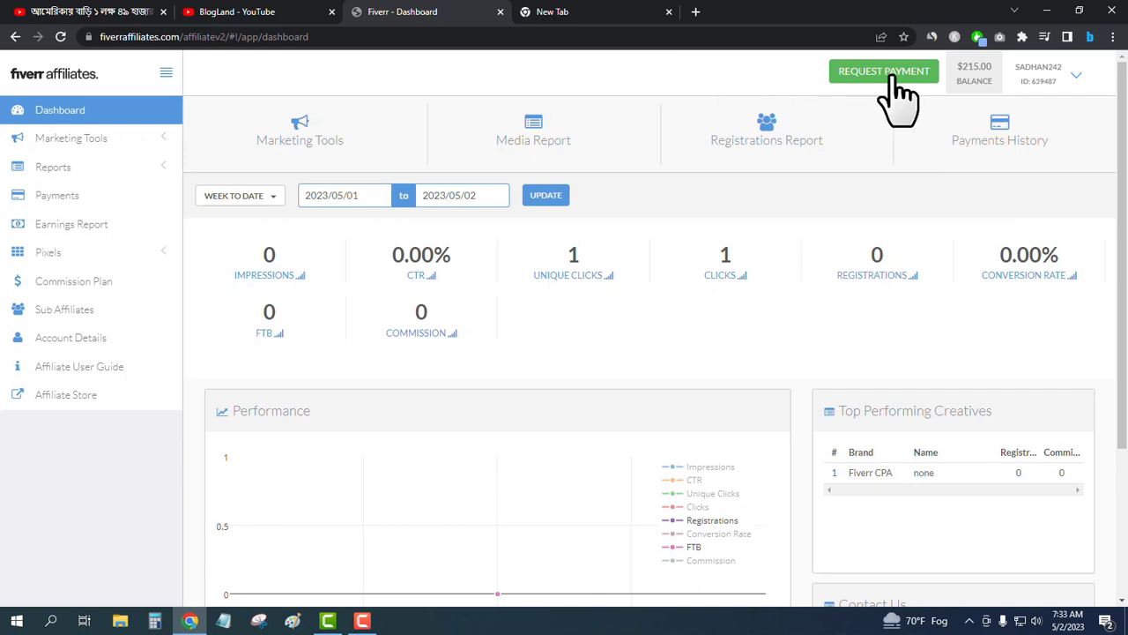
{"action": "mouse_move", "coordinate": [952, 92]}
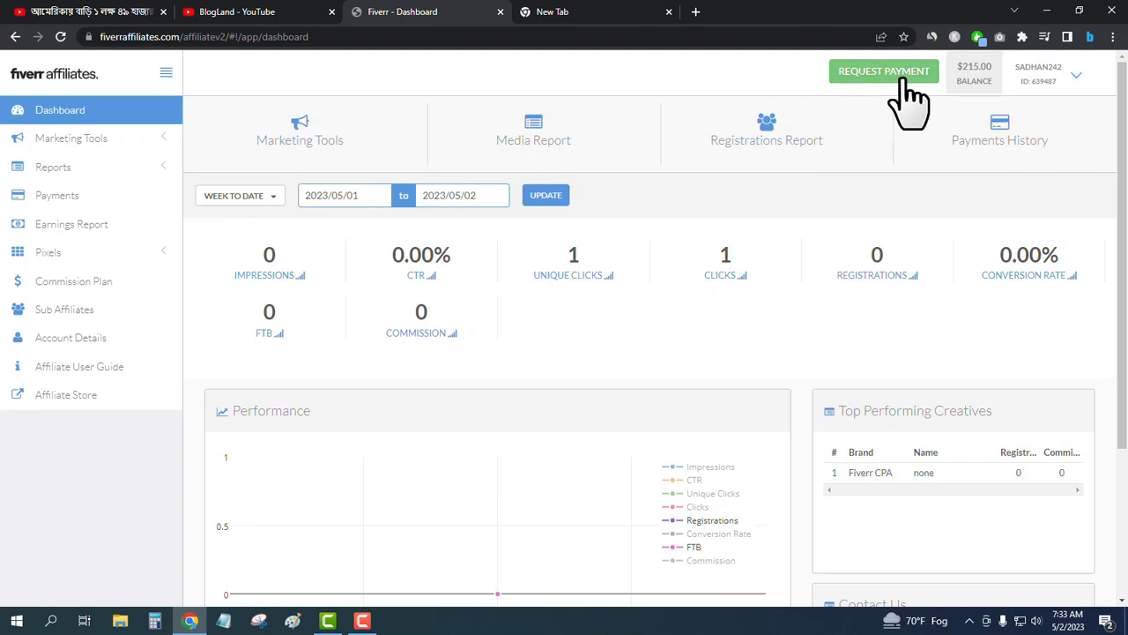
Step: Go to the Payment Request page showing $215.00 eligible commissions
{"action": "left_click", "coordinate": [884, 71]}
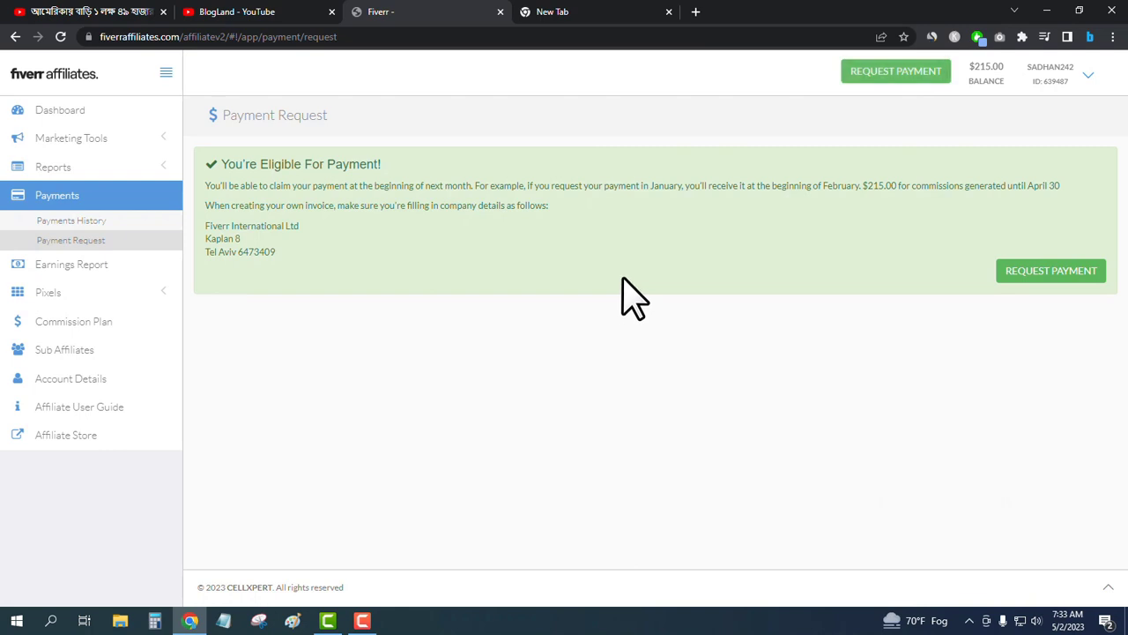
{"action": "mouse_move", "coordinate": [543, 233]}
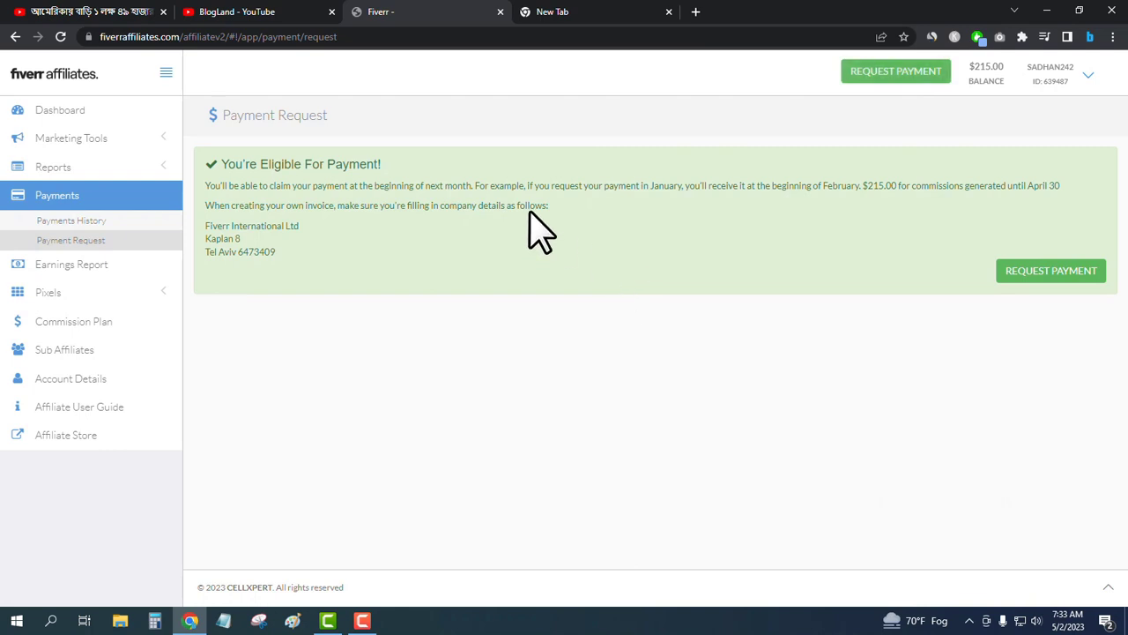
{"action": "mouse_move", "coordinate": [498, 185]}
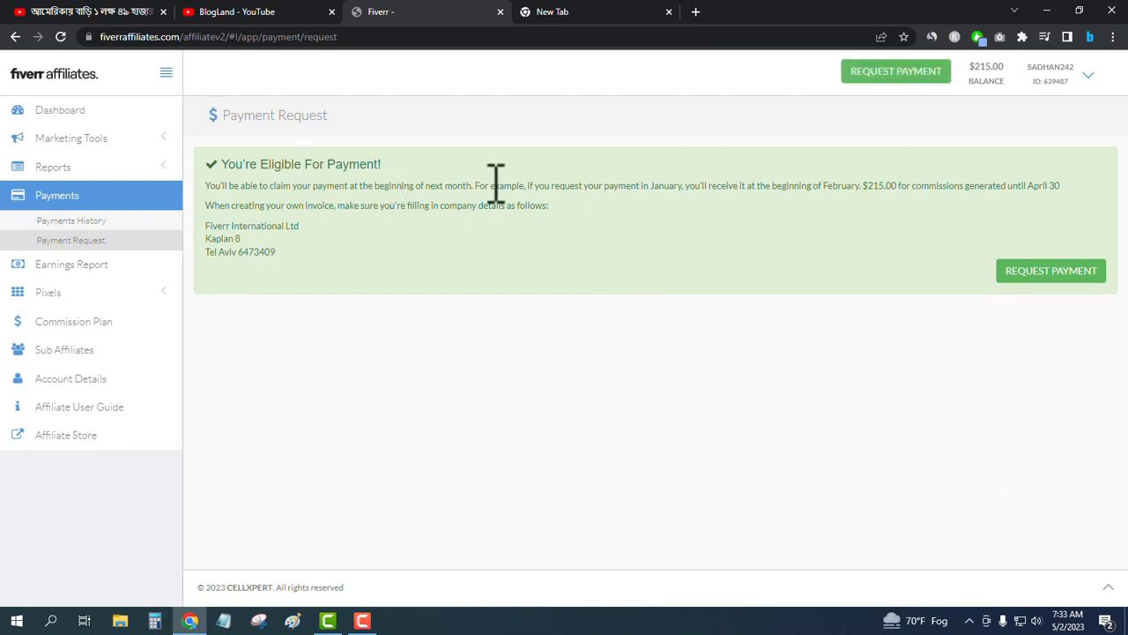
{"action": "mouse_move", "coordinate": [574, 188]}
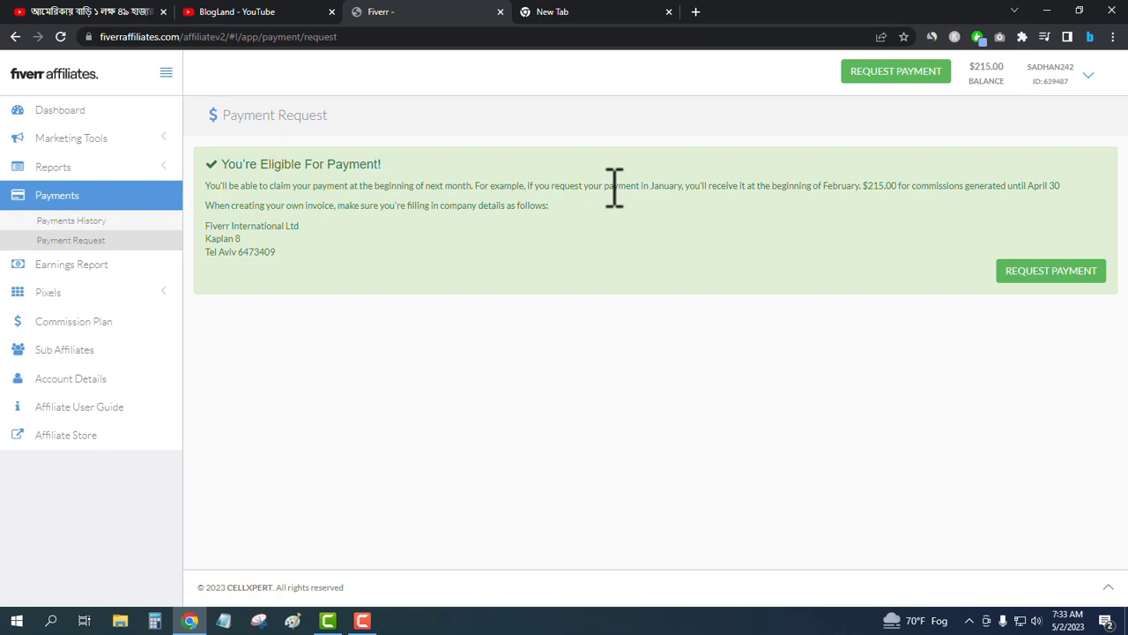
{"action": "mouse_move", "coordinate": [712, 190]}
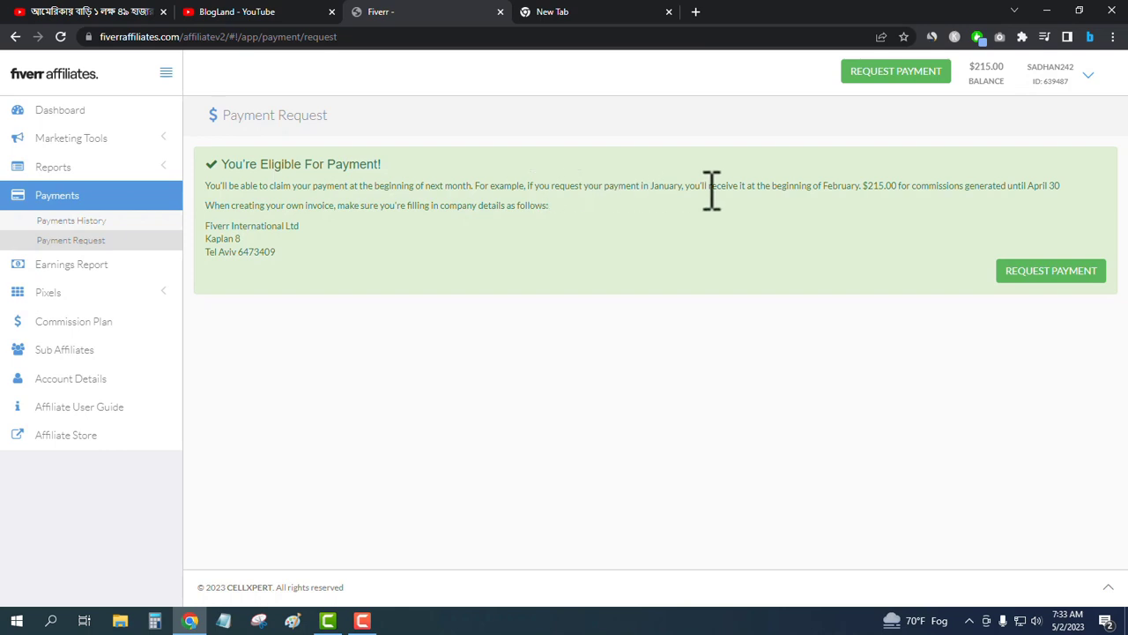
{"action": "mouse_move", "coordinate": [843, 191]}
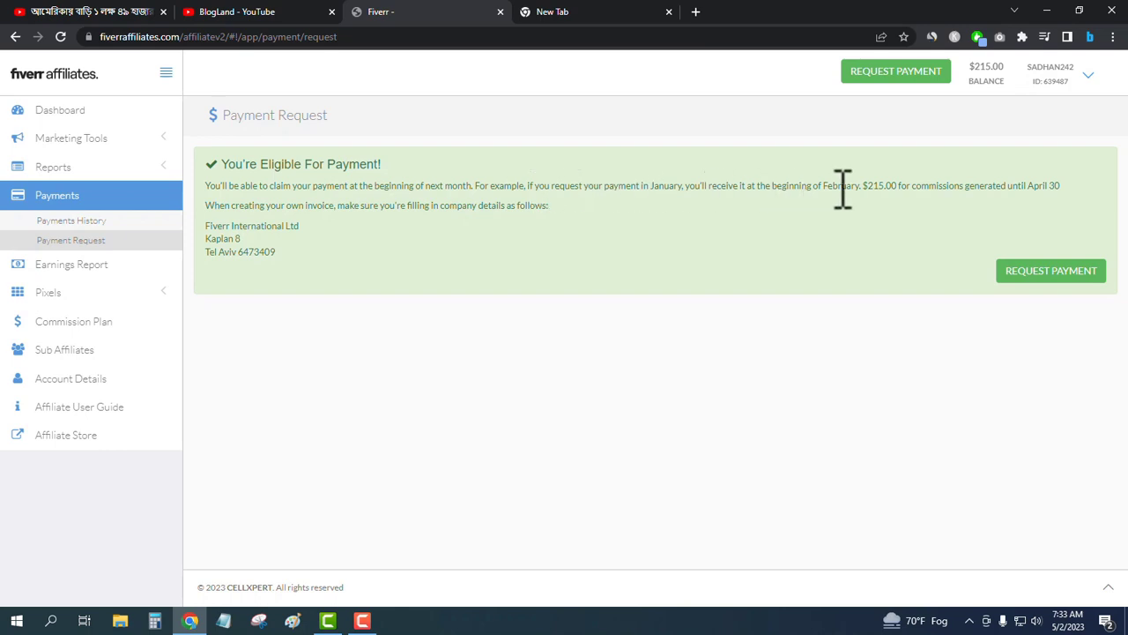
{"action": "mouse_move", "coordinate": [938, 190]}
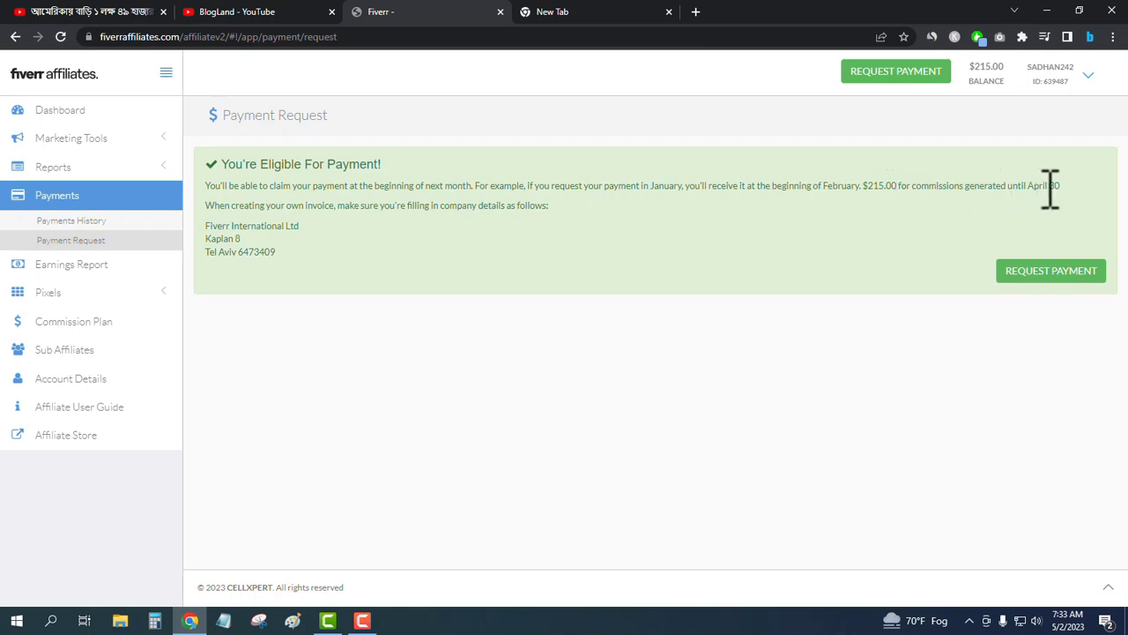
{"action": "mouse_move", "coordinate": [379, 243]}
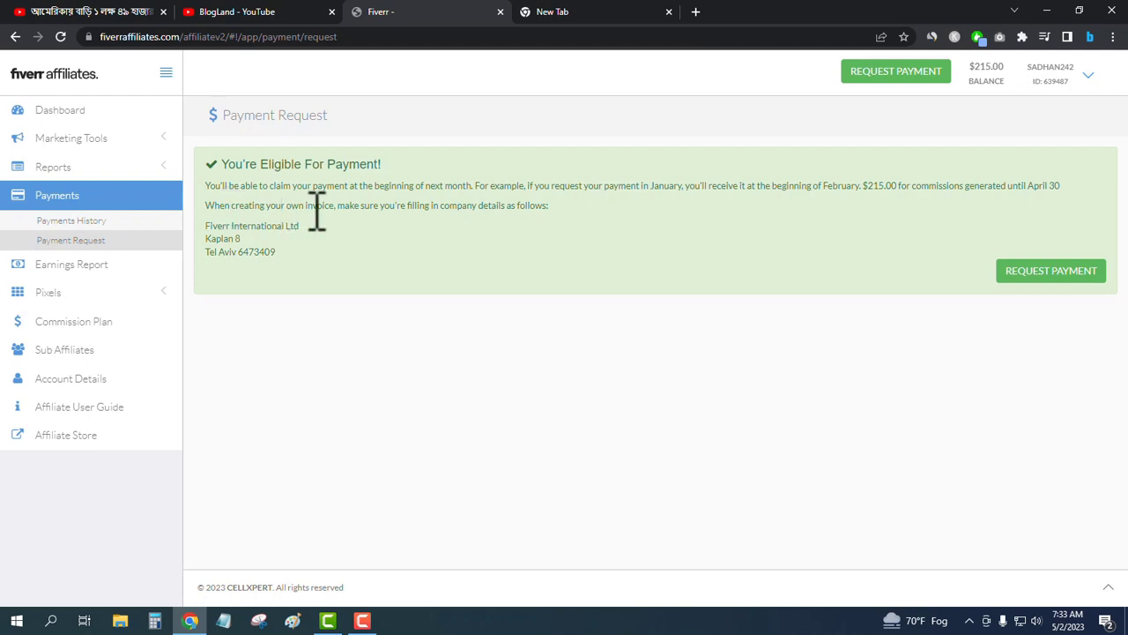
{"action": "mouse_move", "coordinate": [405, 212]}
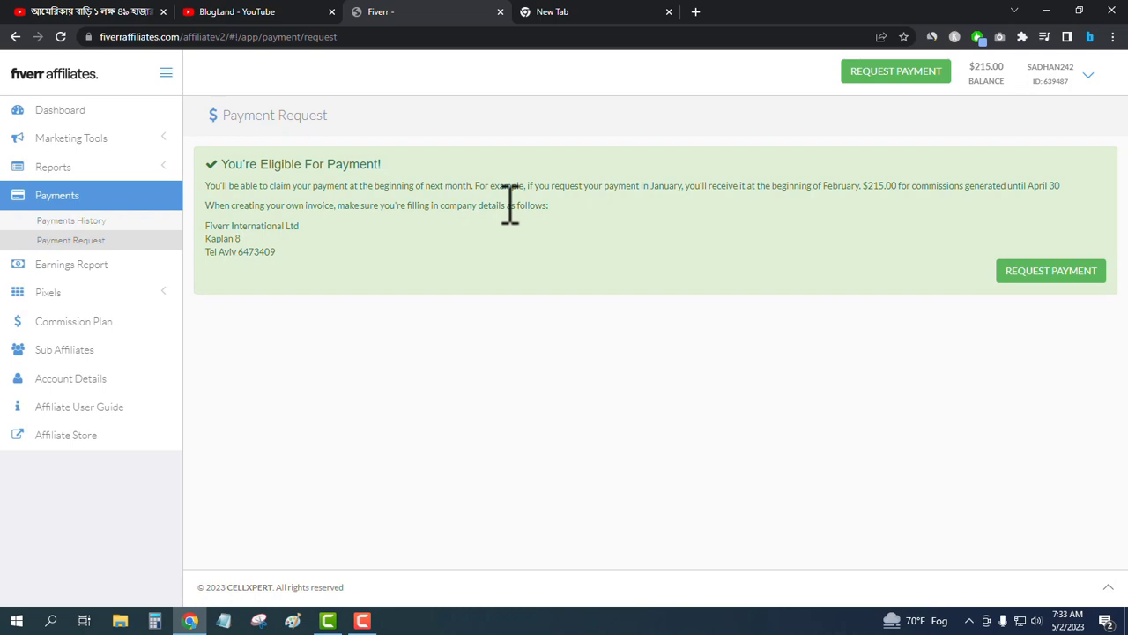
{"action": "mouse_move", "coordinate": [631, 219]}
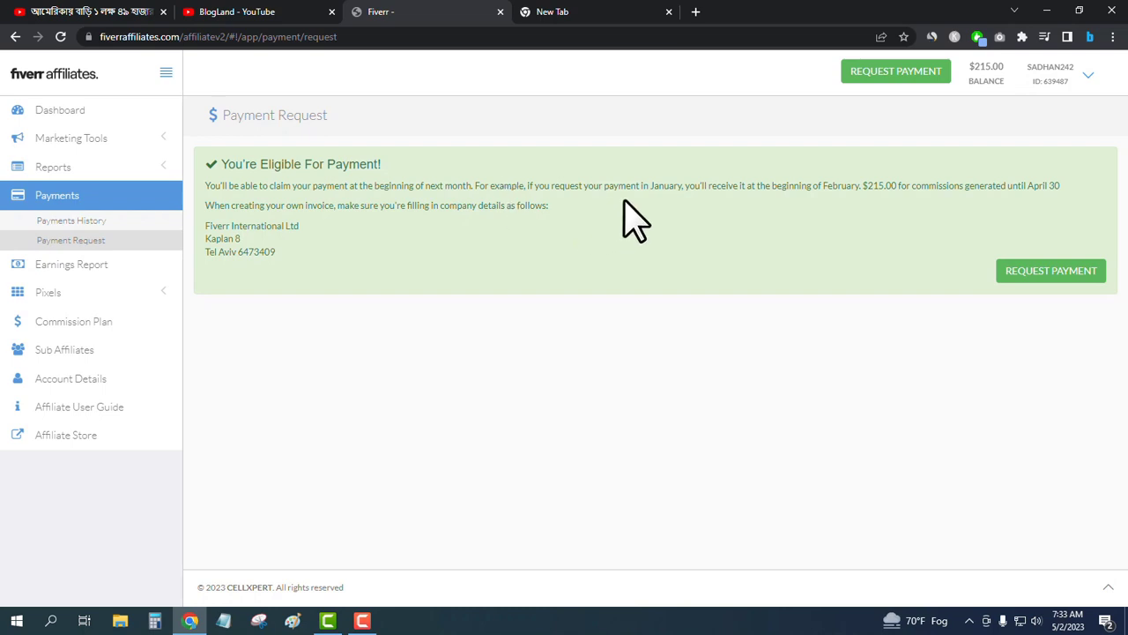
{"action": "mouse_move", "coordinate": [1058, 279]}
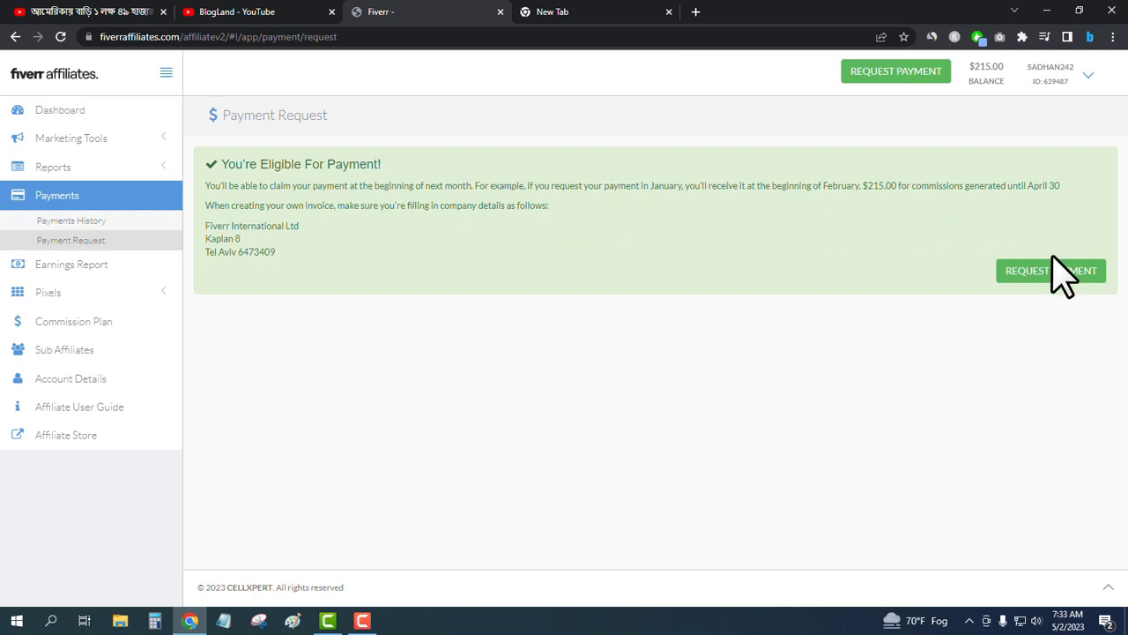
{"action": "mouse_move", "coordinate": [765, 233]}
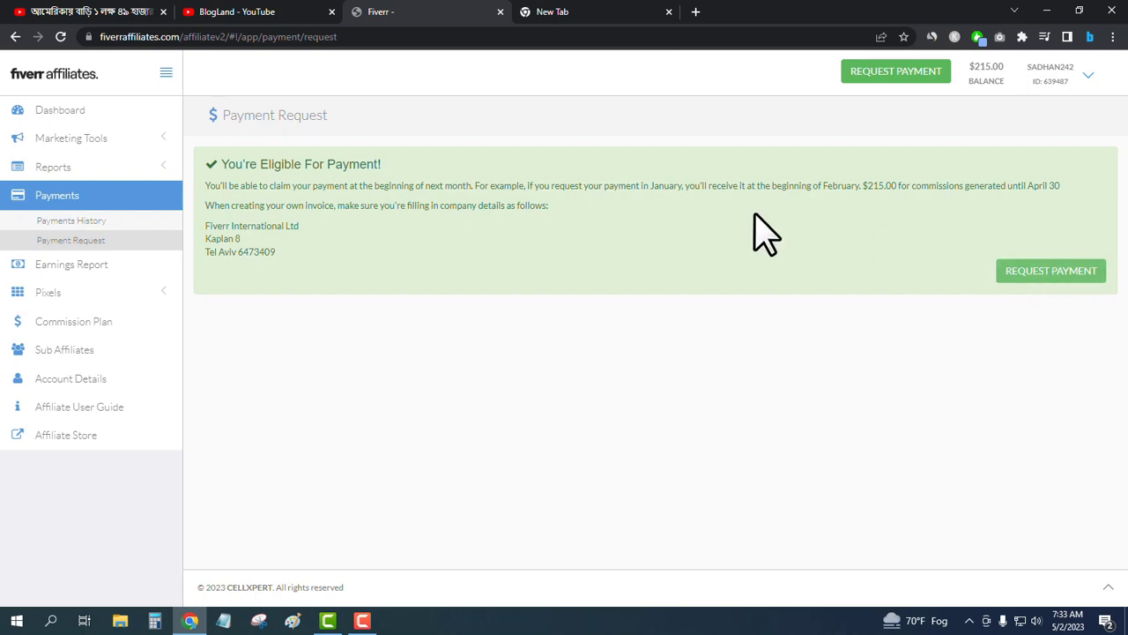
Step: Write a request comment about sharing the affiliate link on a blog, channel and Quora answers
{"action": "left_click", "coordinate": [1050, 271]}
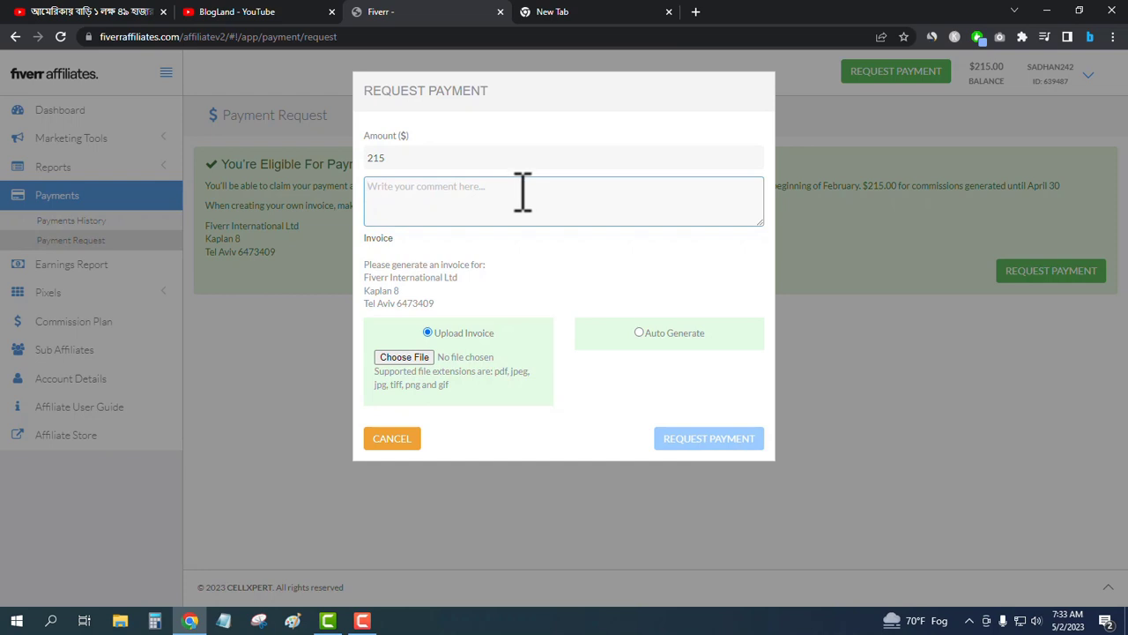
{"action": "type", "text": "I have"}
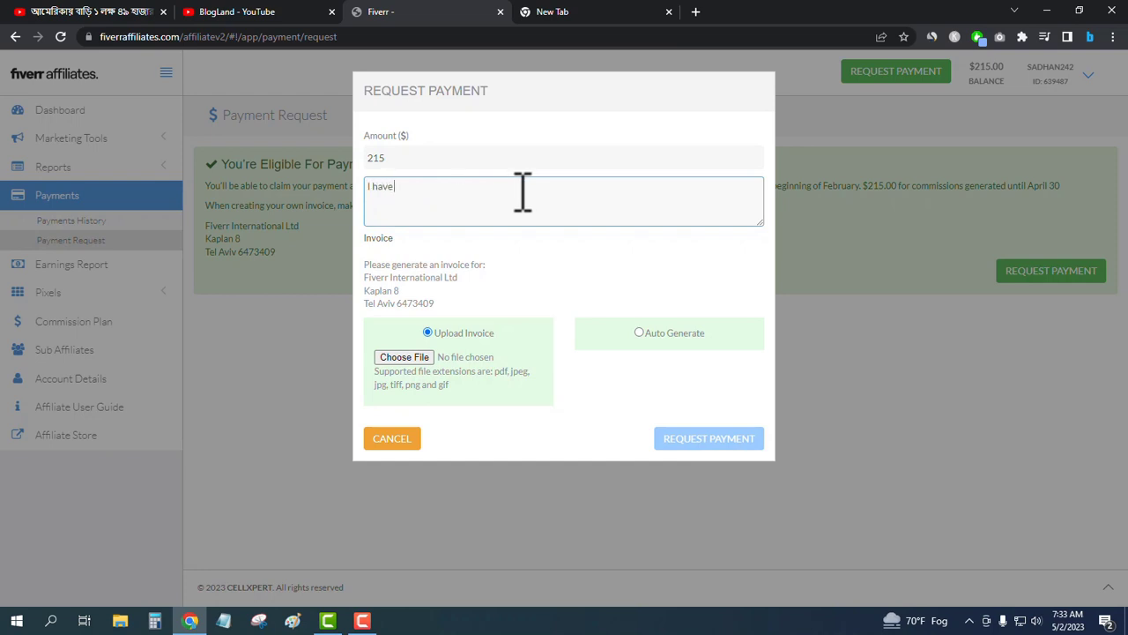
{"action": "type", "text": "shared"}
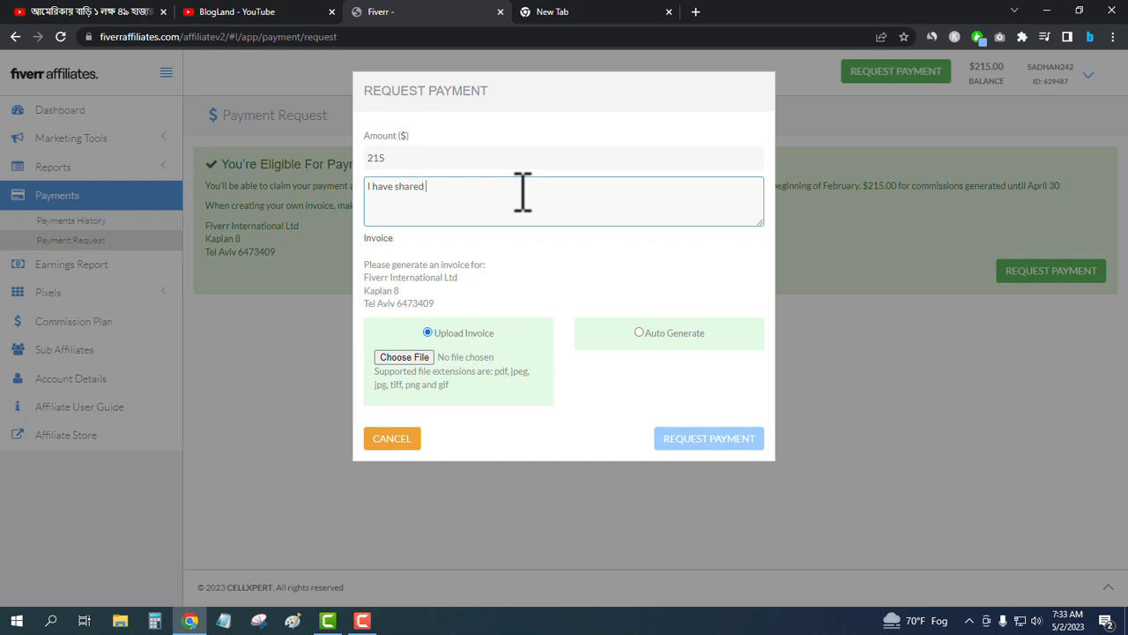
{"action": "type", "text": "your affiliate link"}
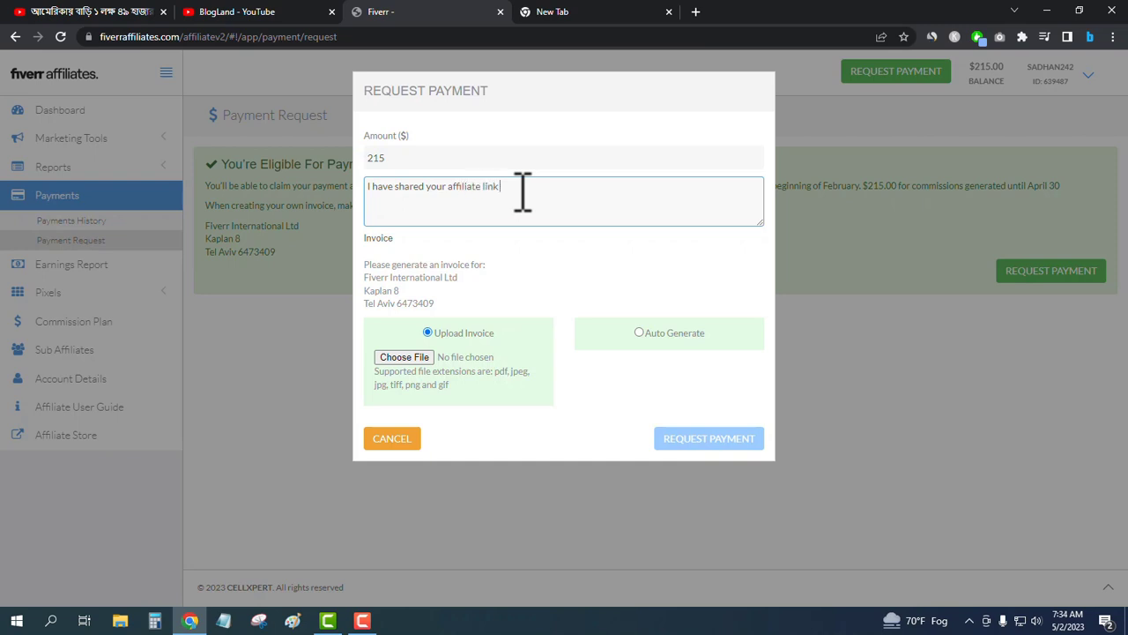
{"action": "type", "text": "in my"}
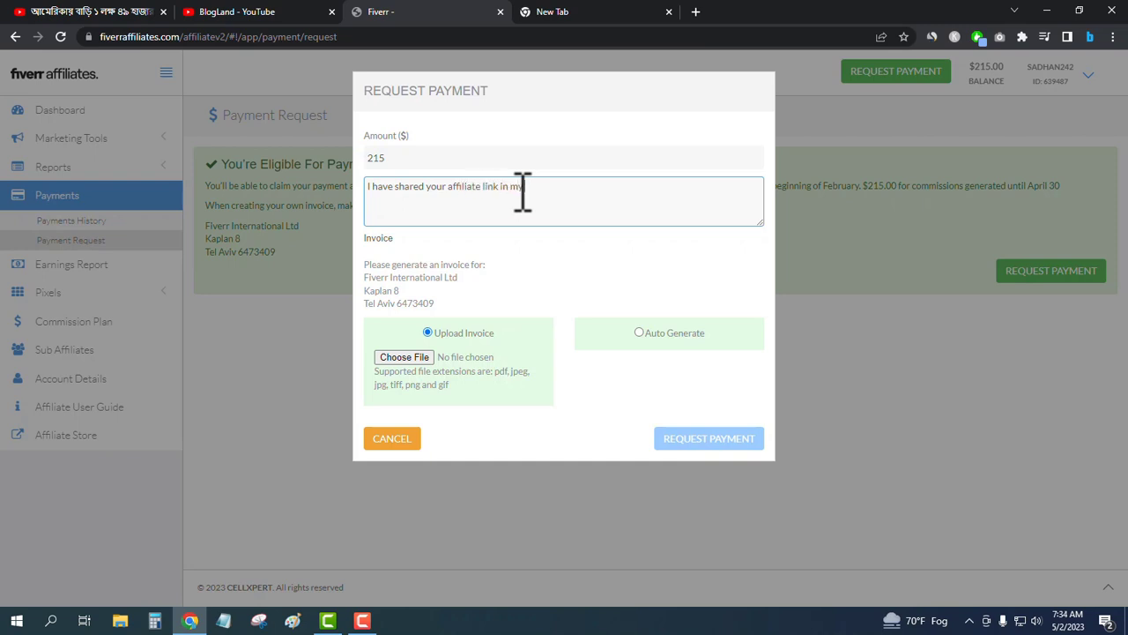
{"action": "type", "text": "blog, youtube"}
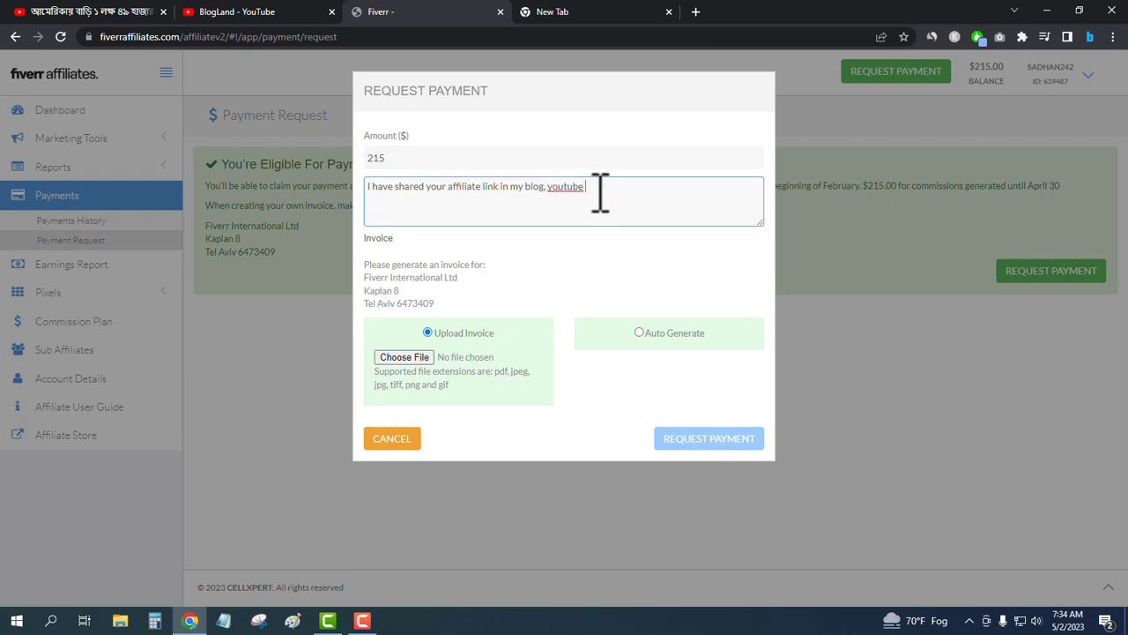
{"action": "type", "text": "channel and o"}
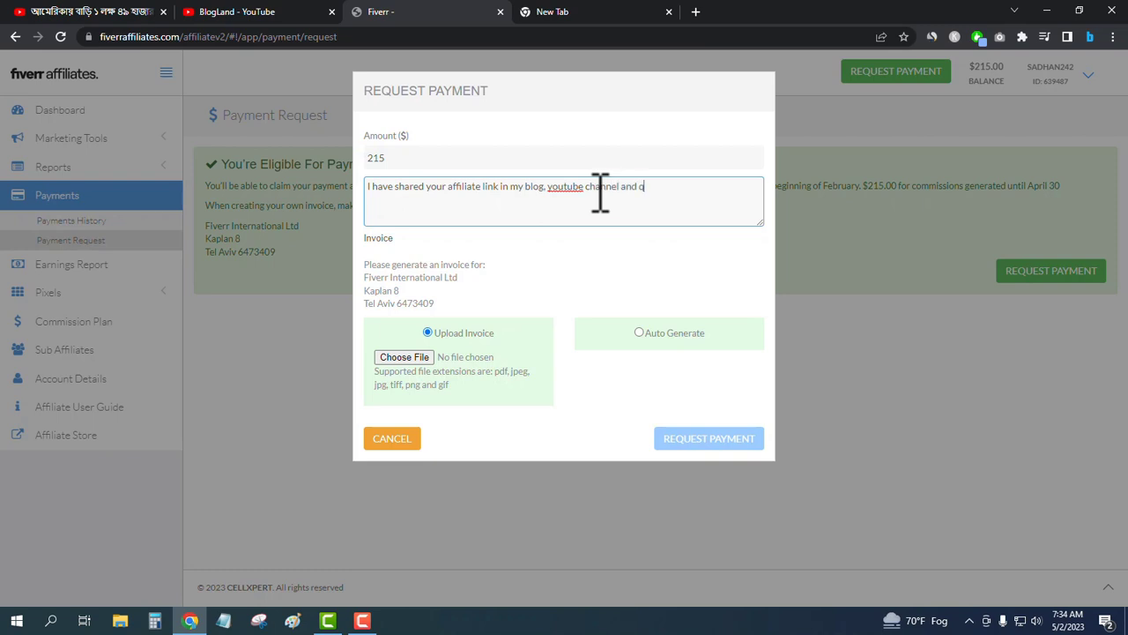
{"action": "type", "text": "quora an"}
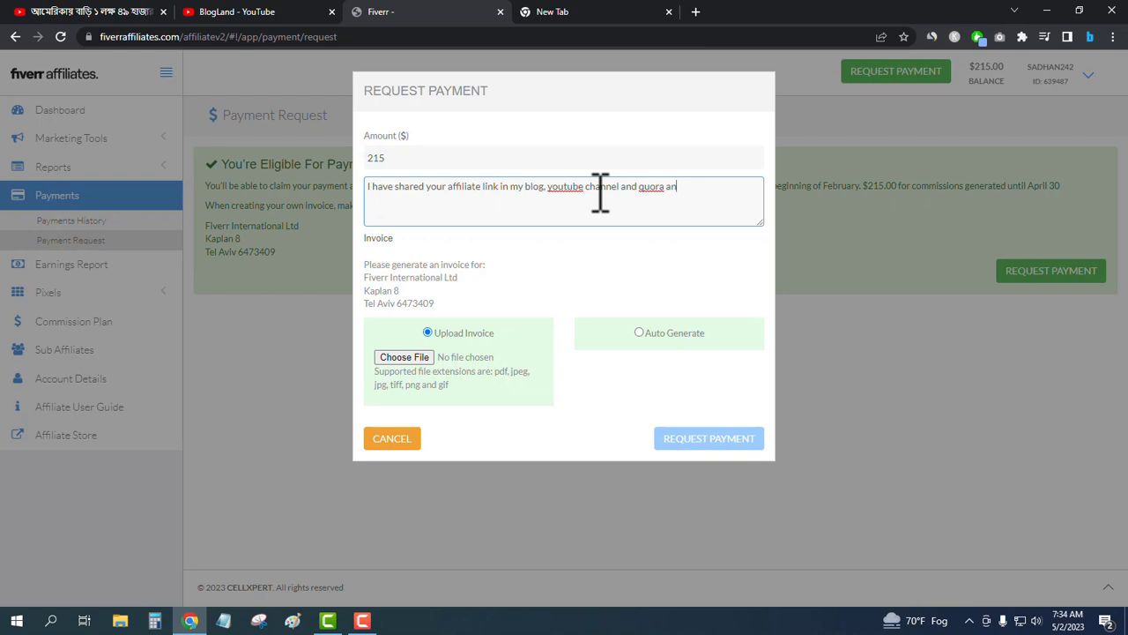
{"action": "type", "text": "s"}
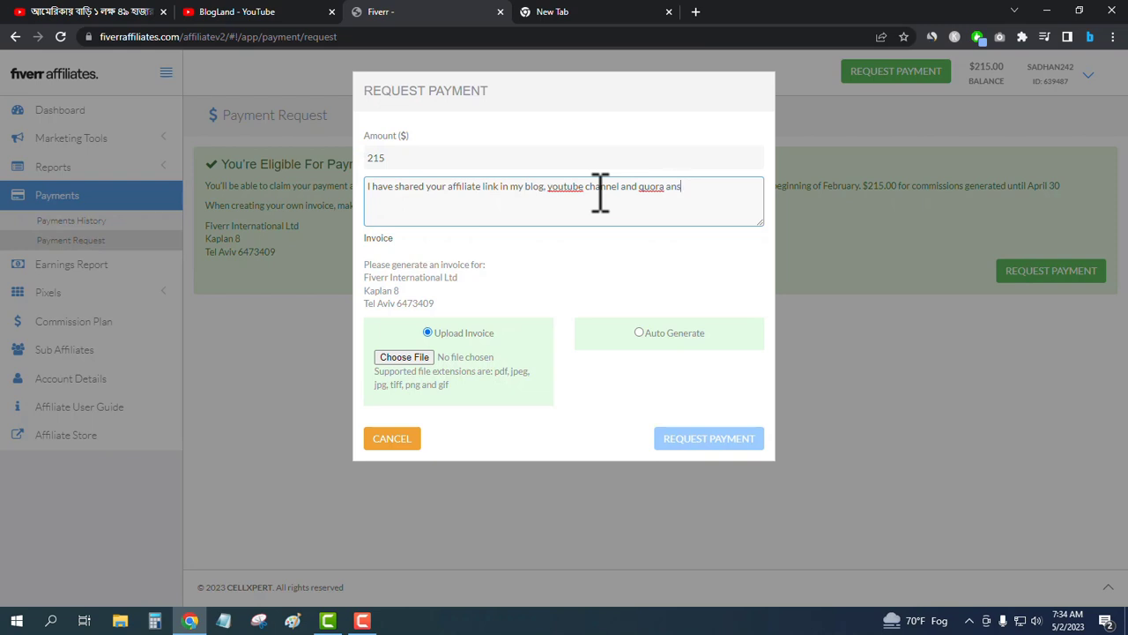
{"action": "type", "text": "wers."}
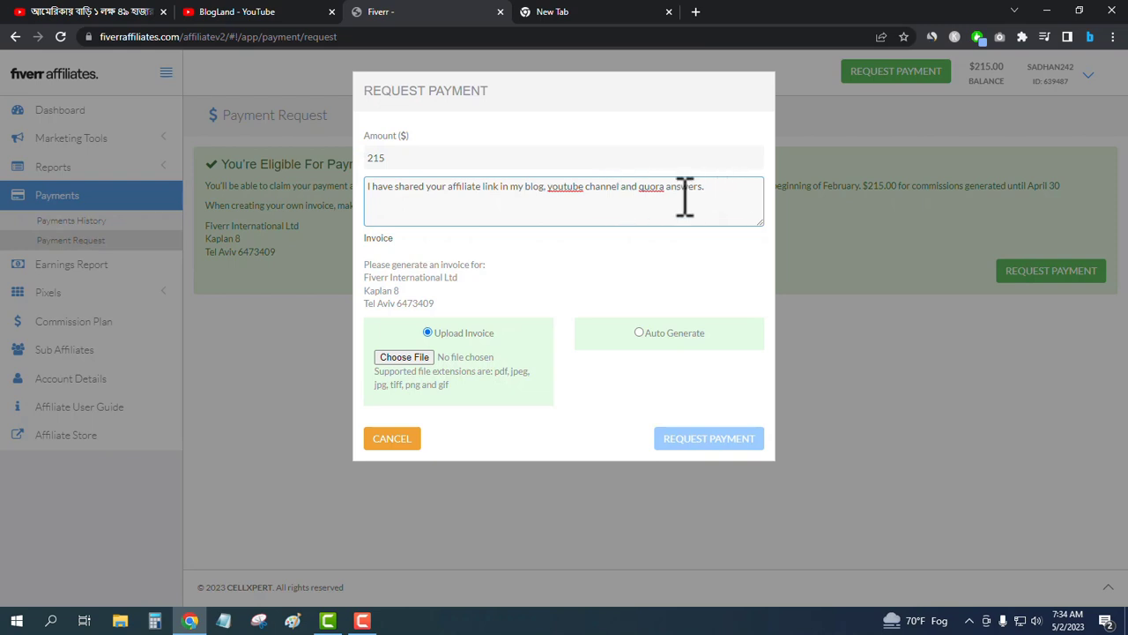
{"action": "mouse_move", "coordinate": [648, 356]}
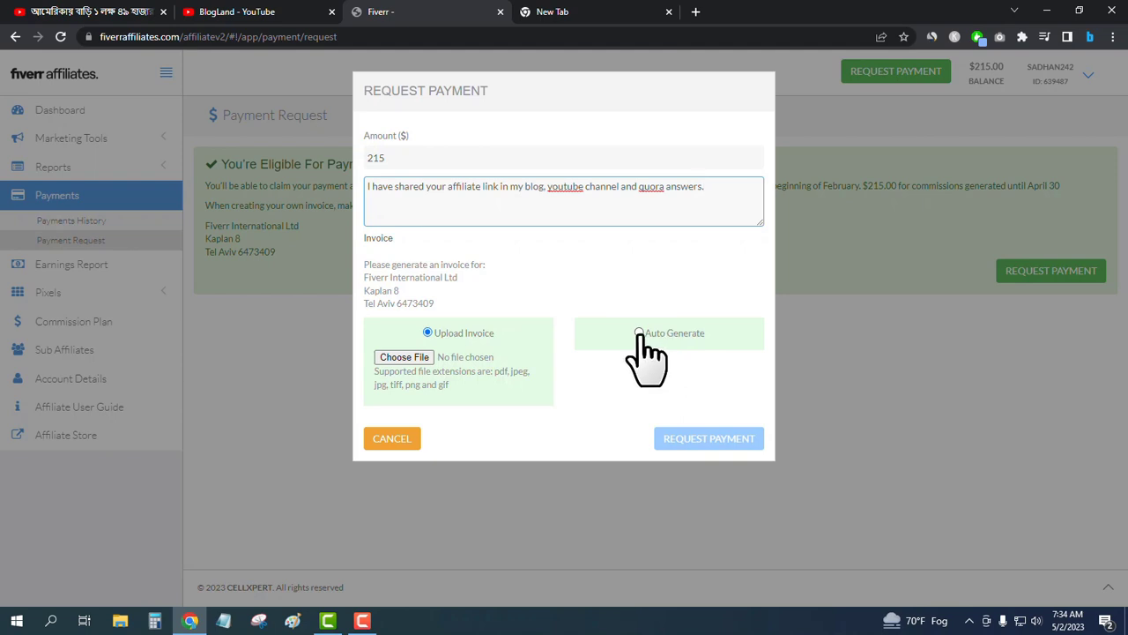
Step: Choose an auto-generated invoice and submit the $215 payment request
{"action": "left_click", "coordinate": [638, 332]}
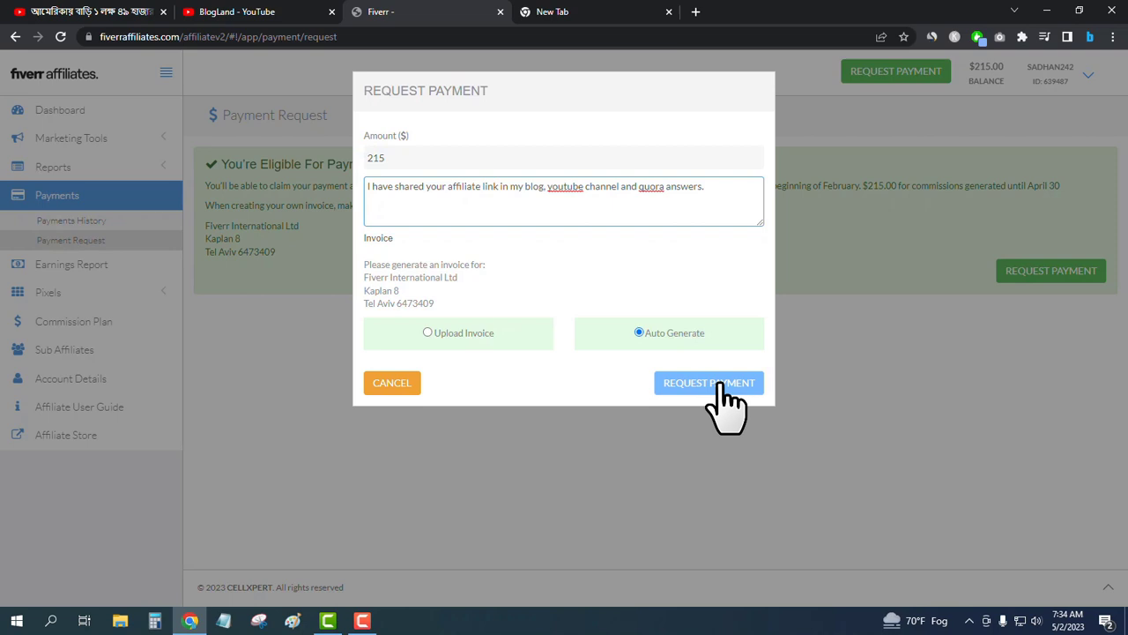
{"action": "left_click", "coordinate": [709, 383]}
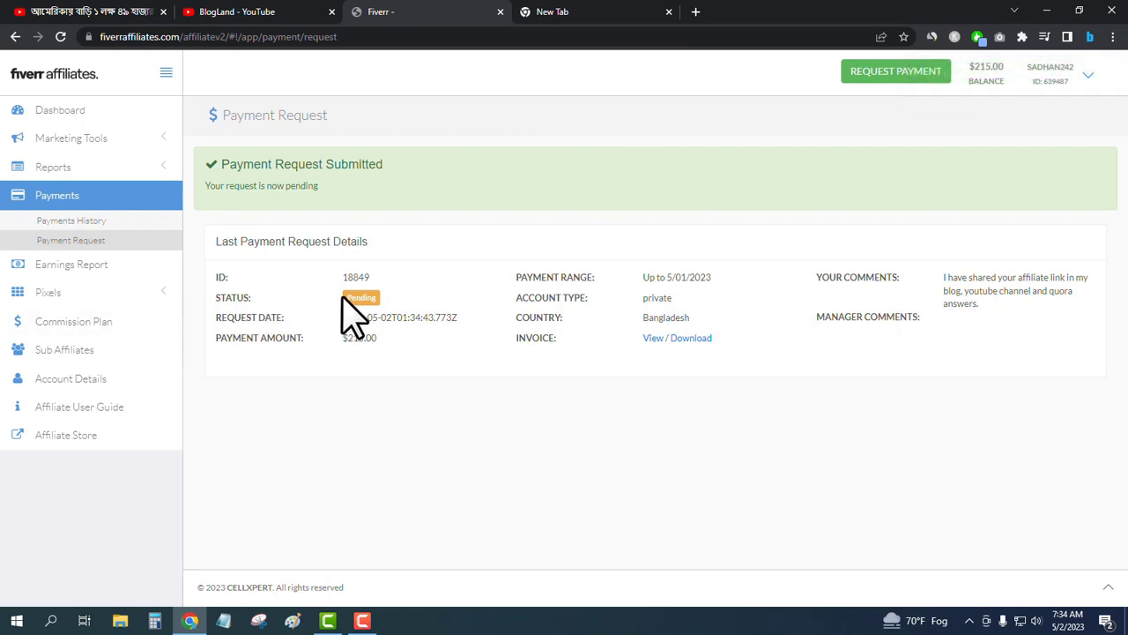
{"action": "mouse_move", "coordinate": [497, 428]}
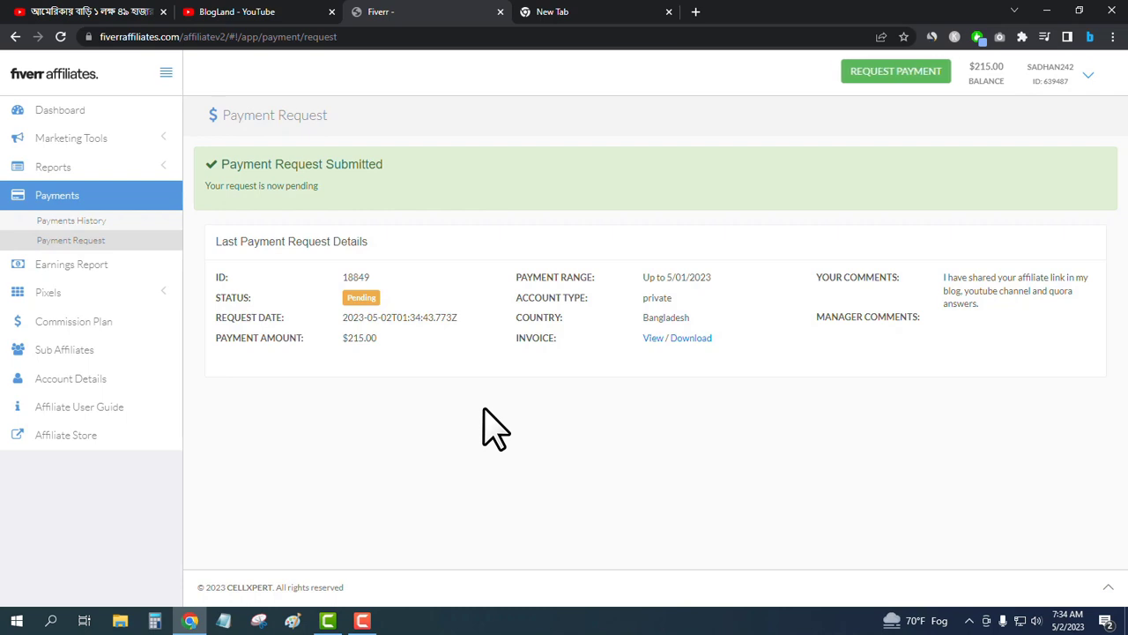
{"action": "mouse_move", "coordinate": [514, 429]}
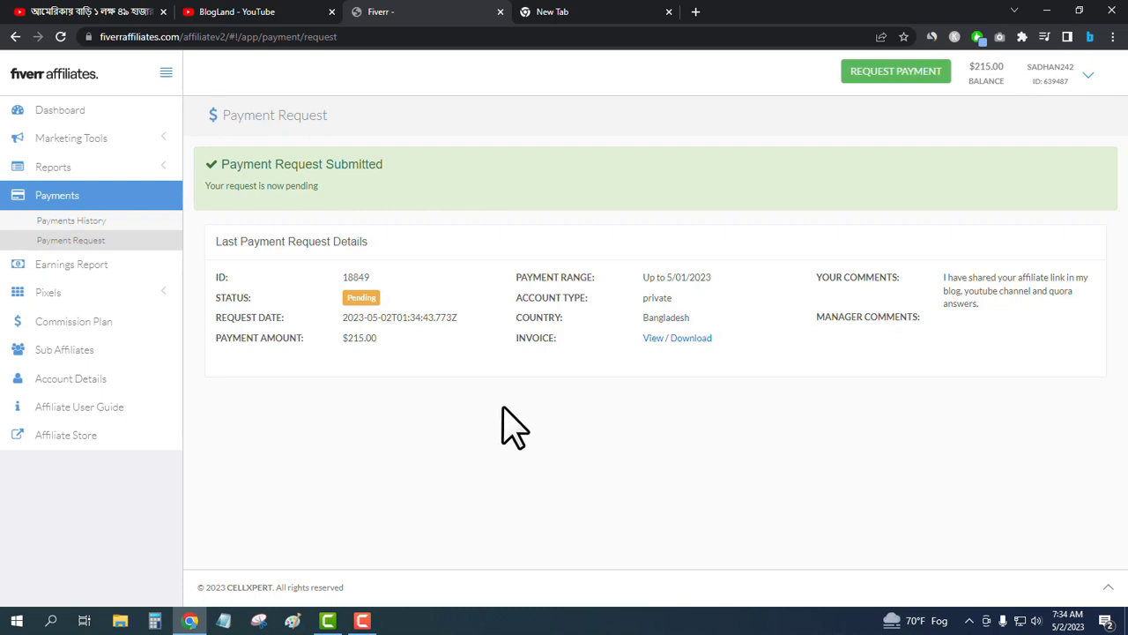
{"action": "mouse_move", "coordinate": [313, 335]}
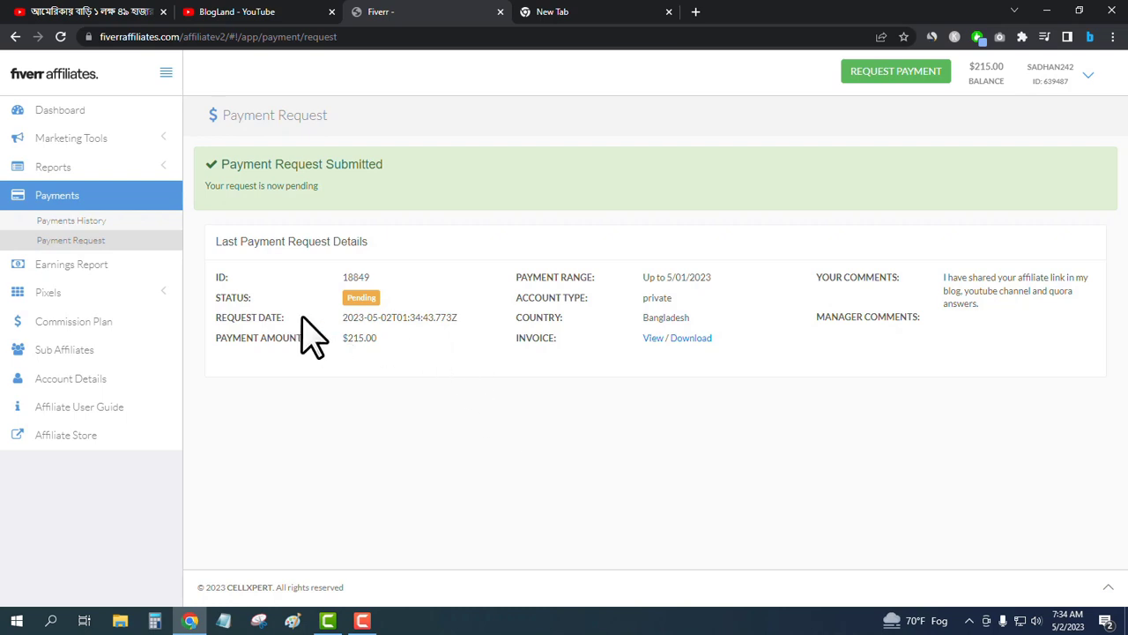
{"action": "mouse_move", "coordinate": [338, 321]}
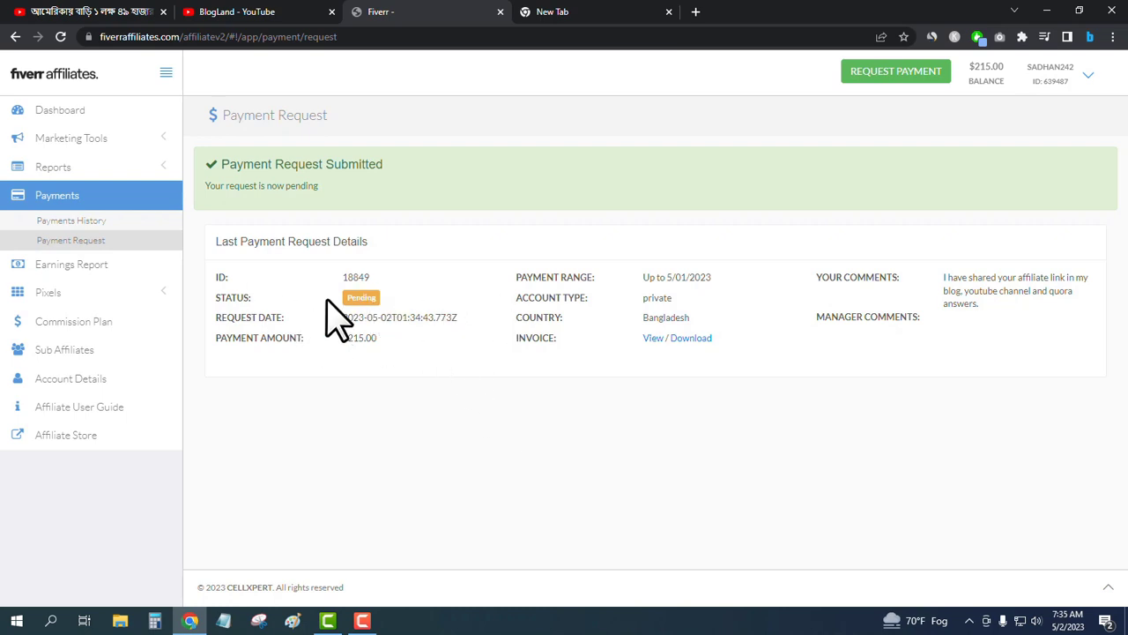
{"action": "mouse_move", "coordinate": [404, 286]}
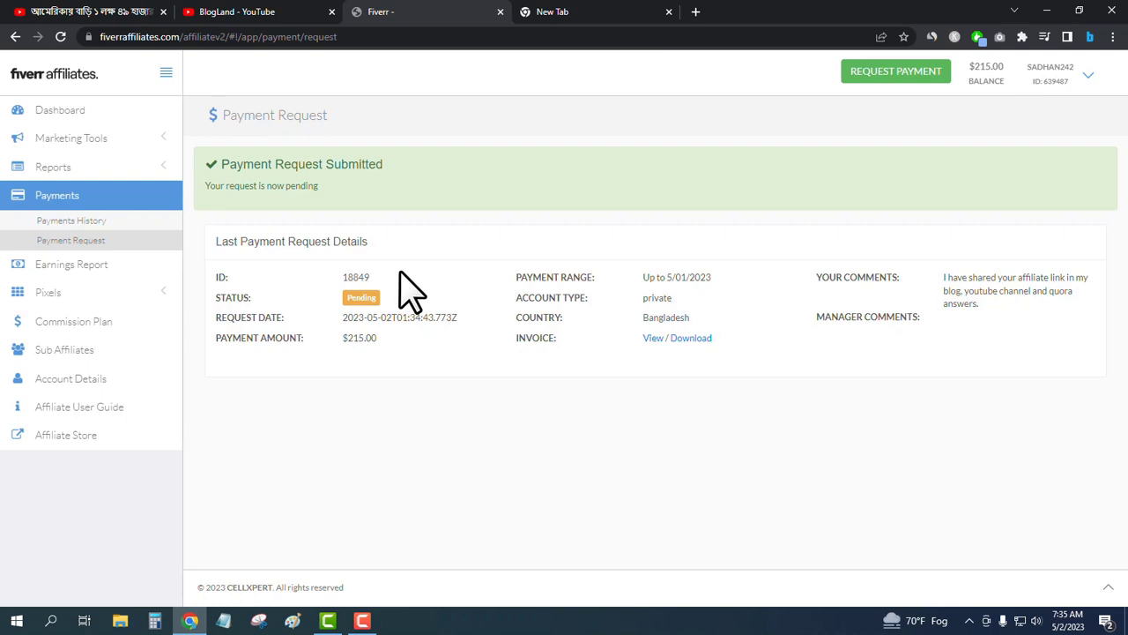
{"action": "mouse_move", "coordinate": [538, 238]}
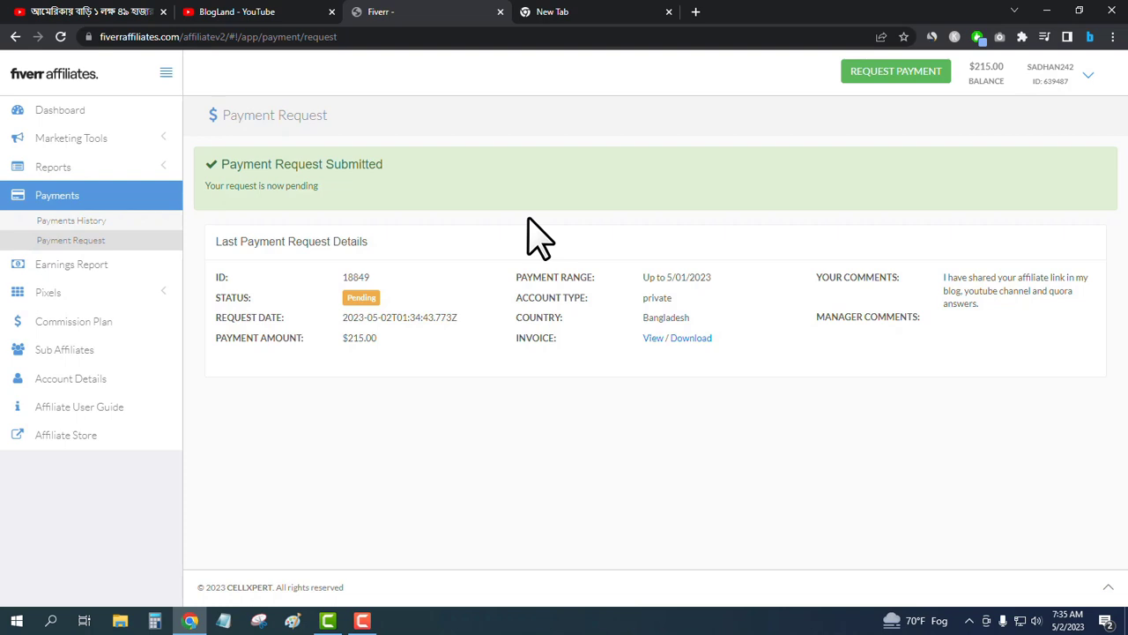
{"action": "mouse_move", "coordinate": [1032, 120]}
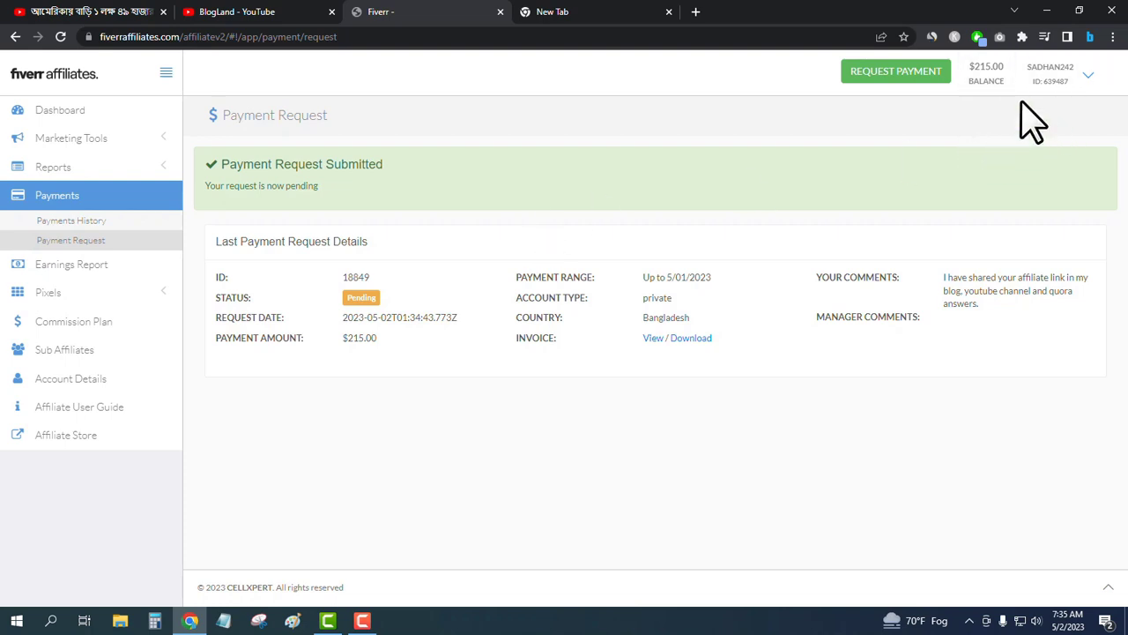
{"action": "mouse_move", "coordinate": [991, 114]}
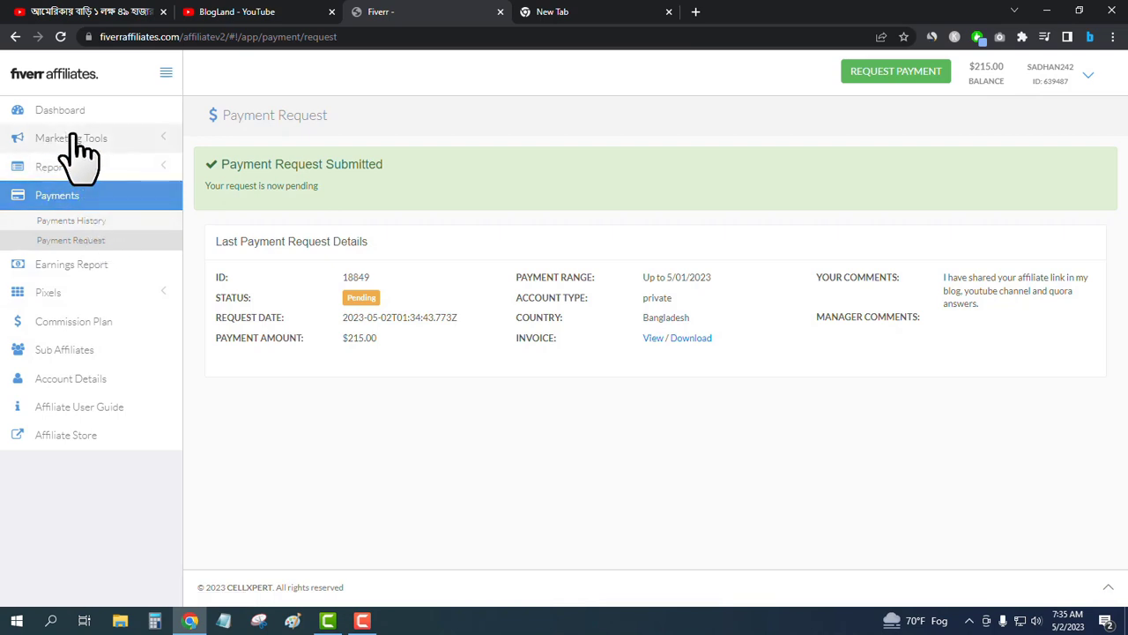
Step: Go to Default and Deep Links under Marketing Tools to list the affiliate links
{"action": "left_click", "coordinate": [70, 137]}
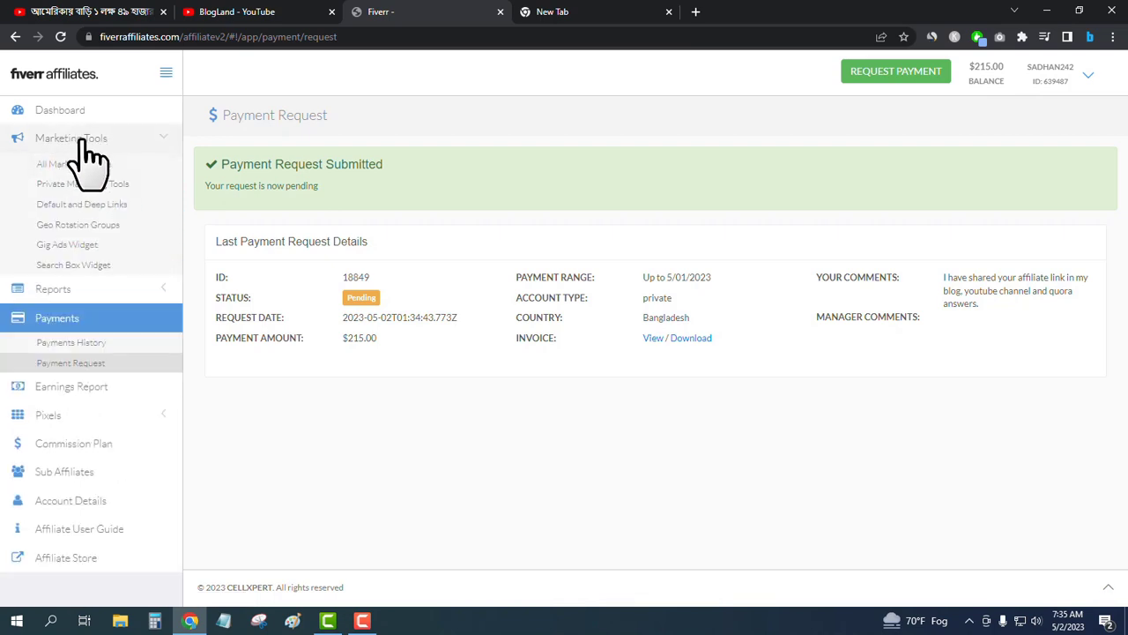
{"action": "left_click", "coordinate": [82, 204]}
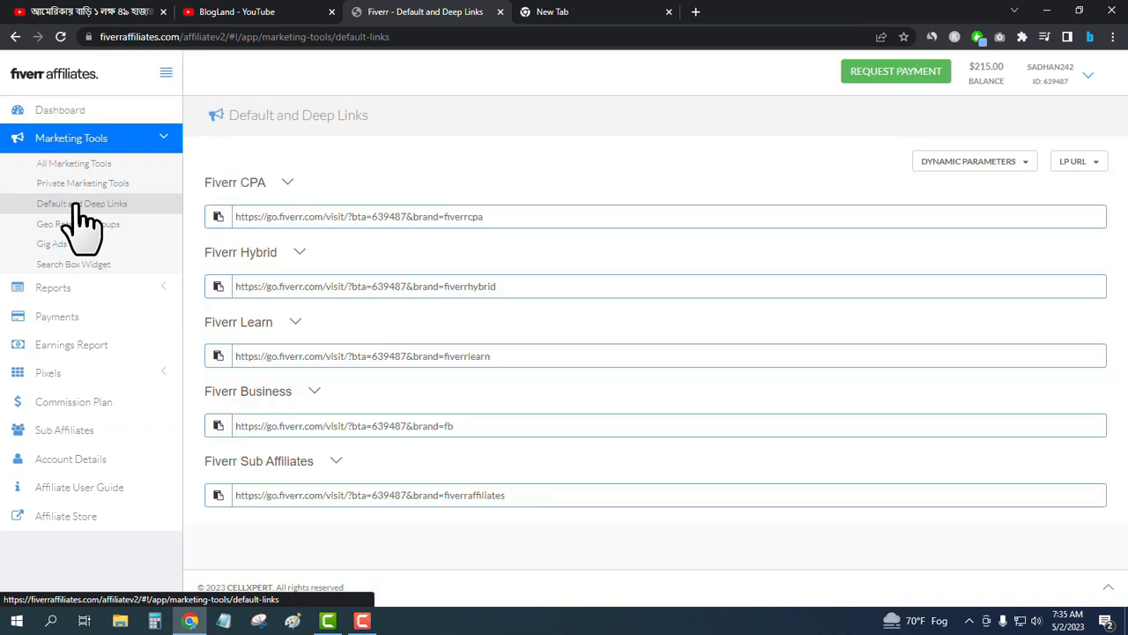